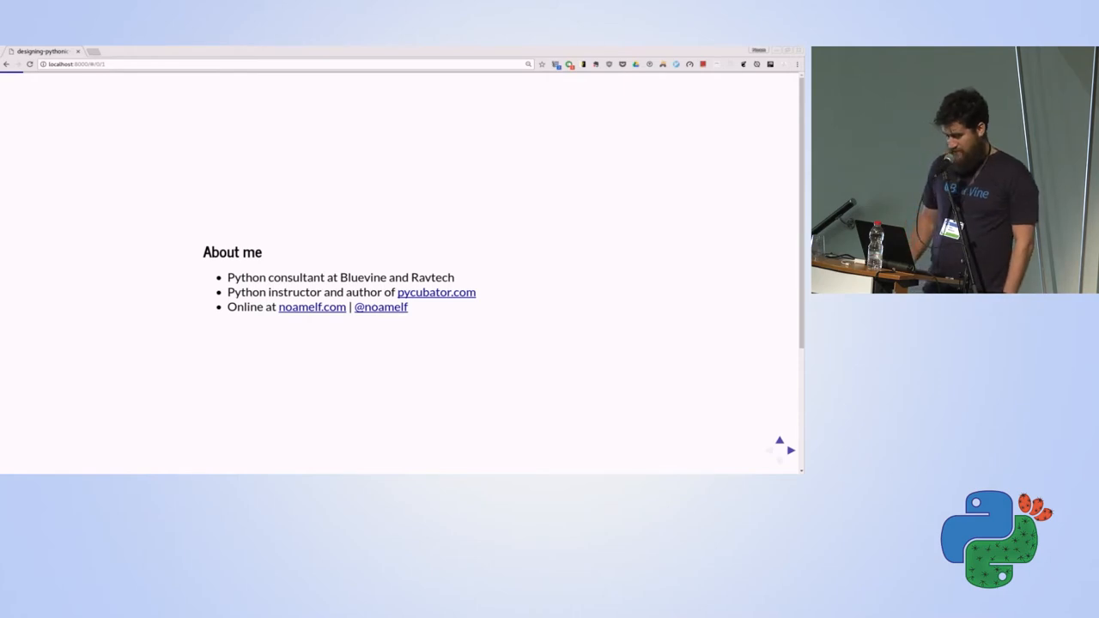
pyautogui.click(790, 450)
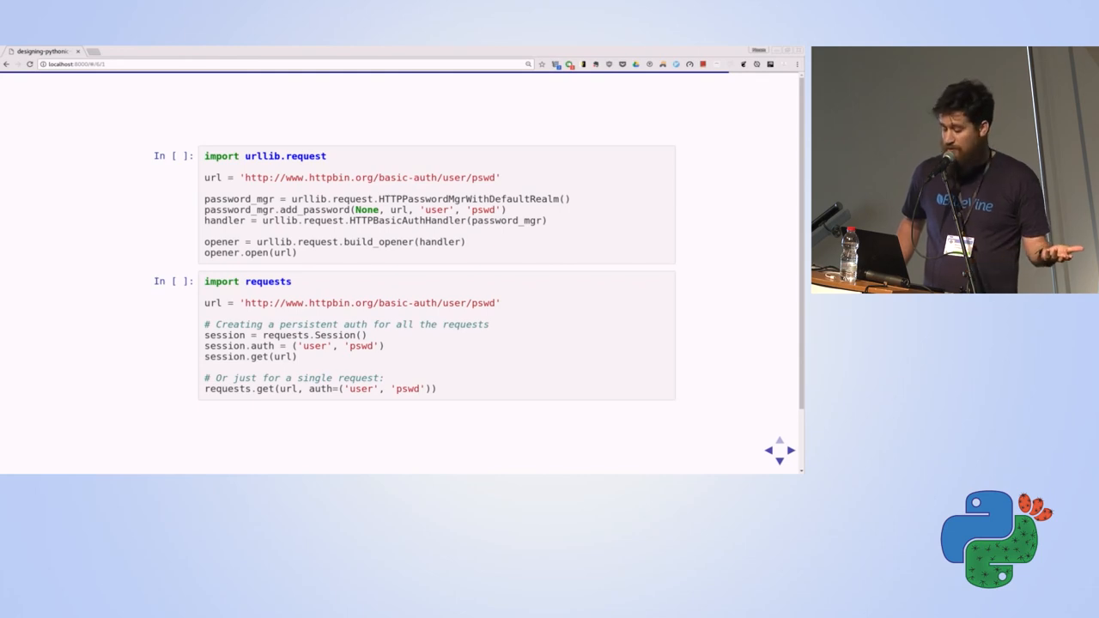
pyautogui.scroll(-3)
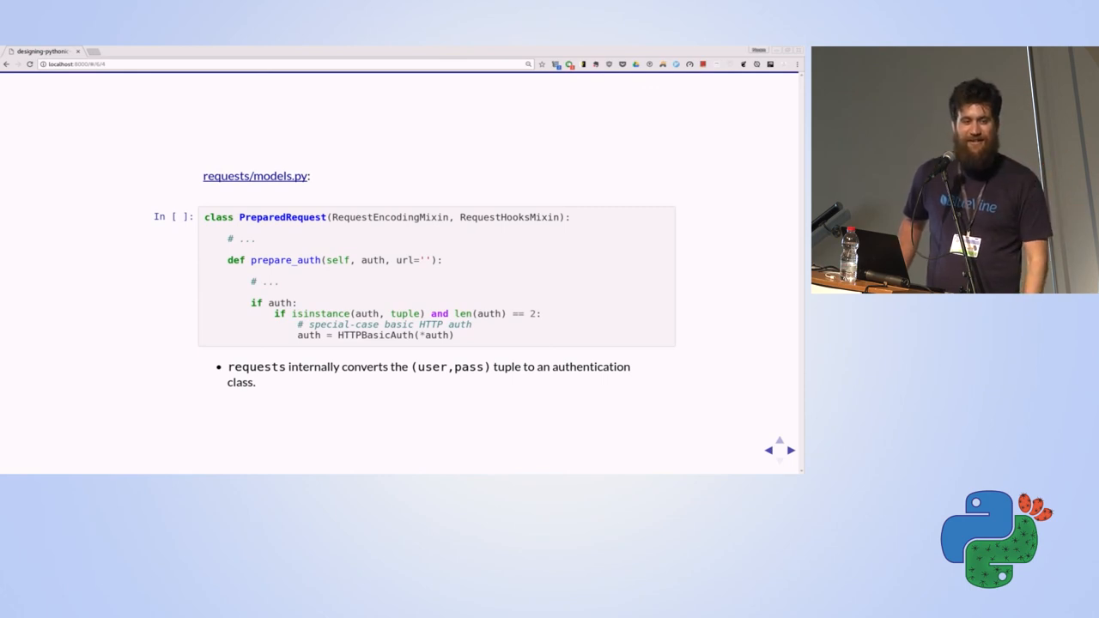
pyautogui.click(790, 450)
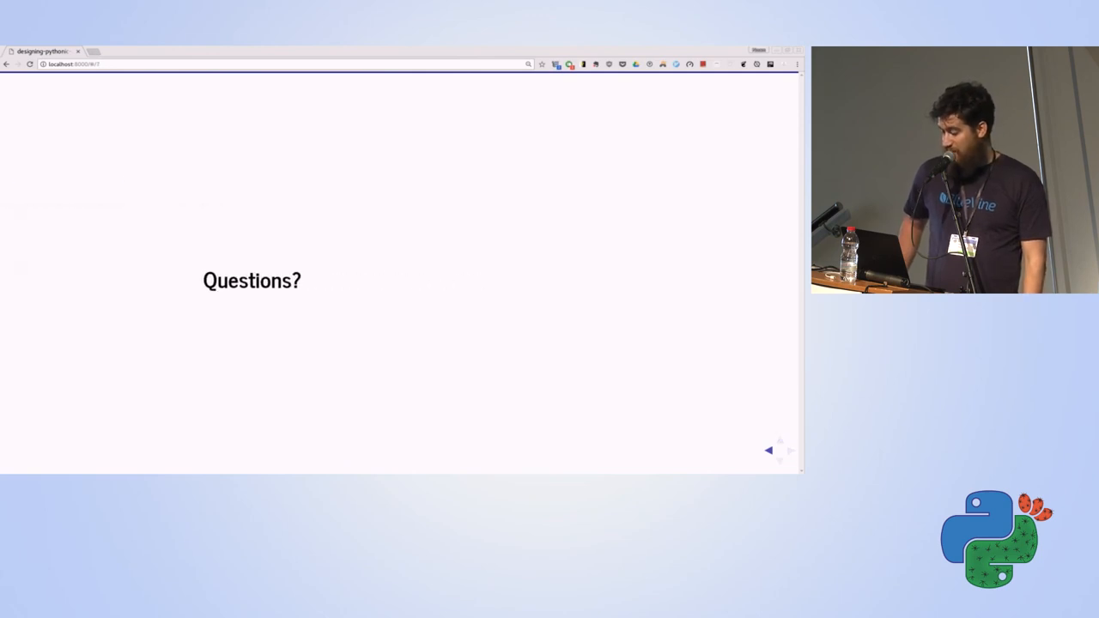